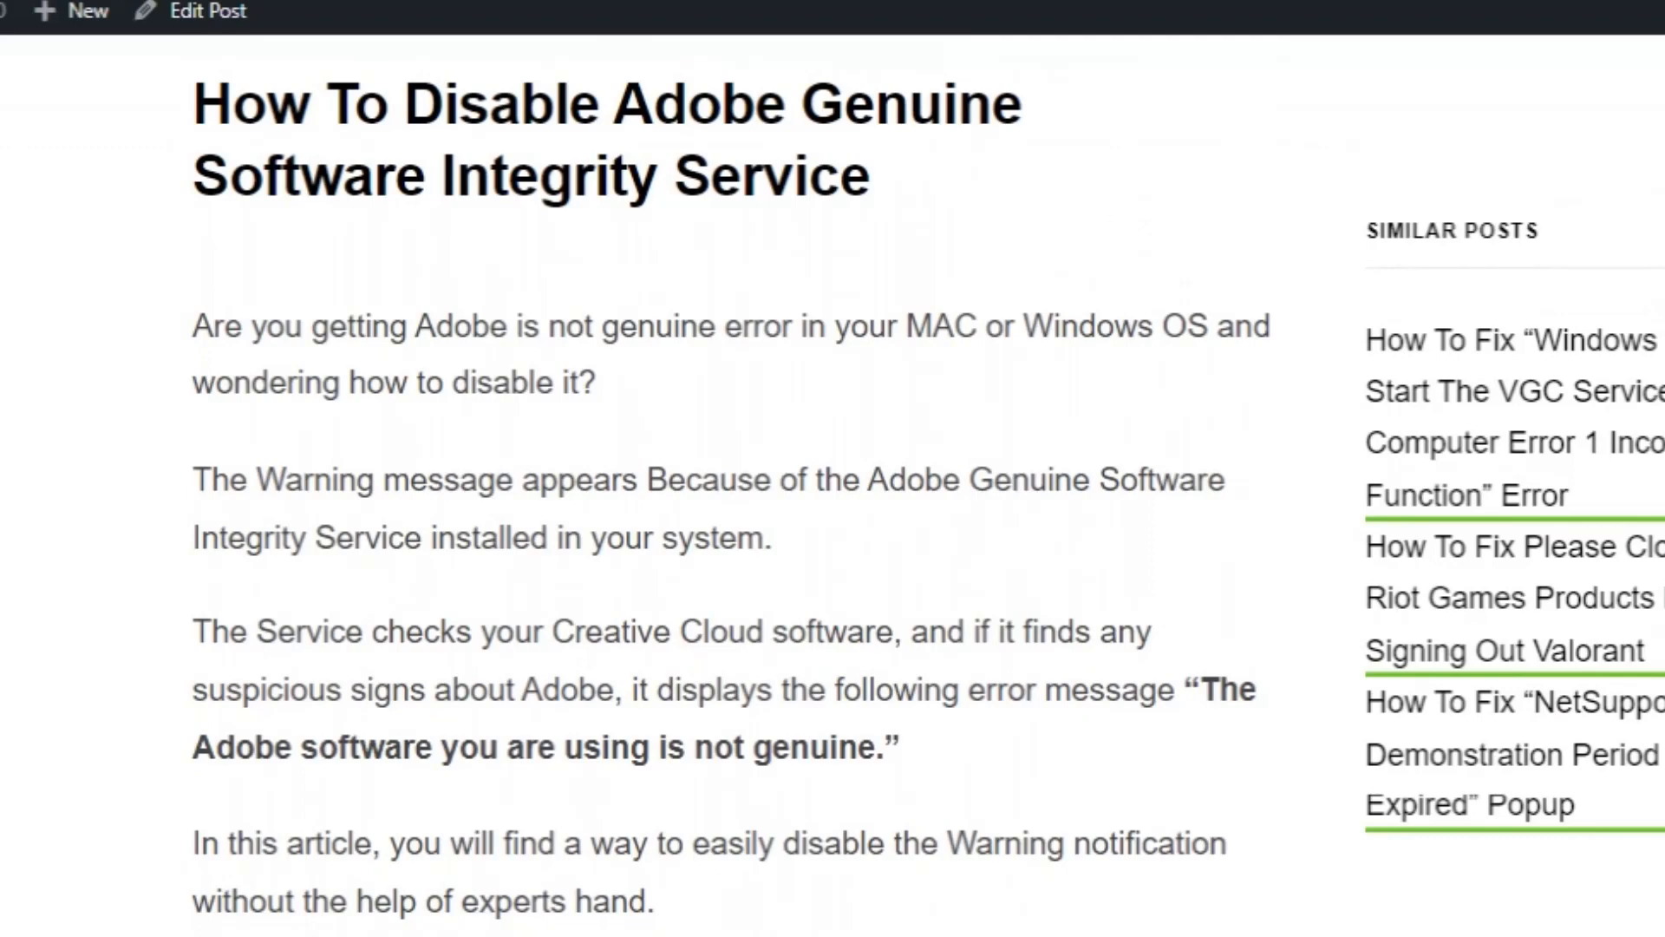
scroll("down", 3)
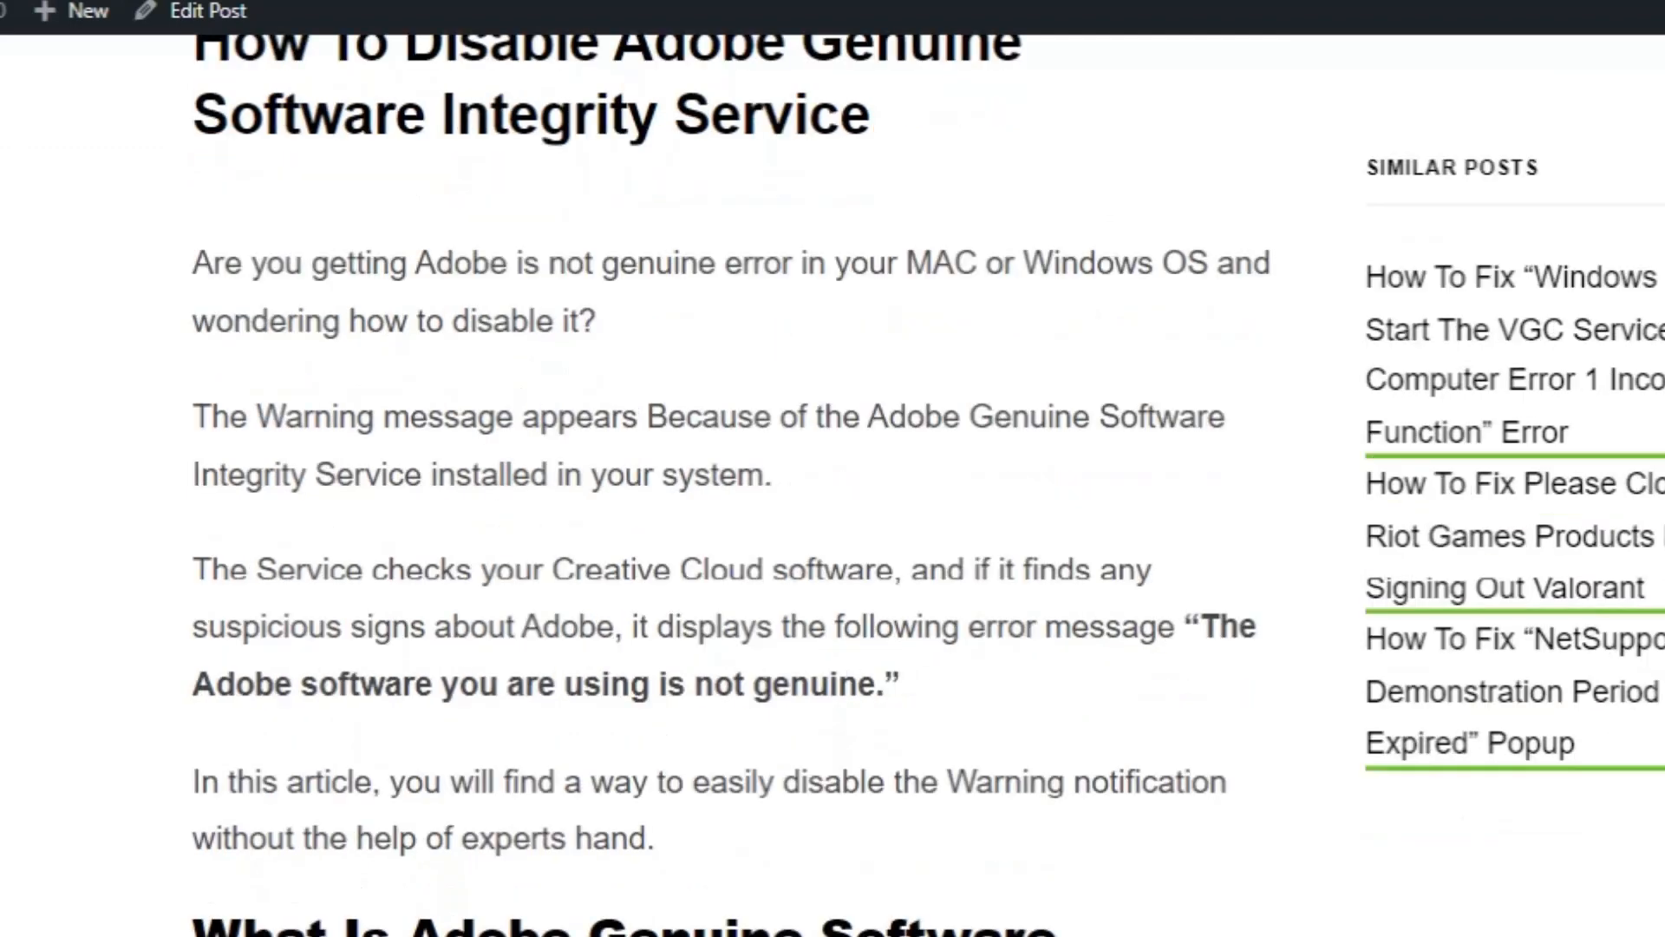
scroll("down", 3)
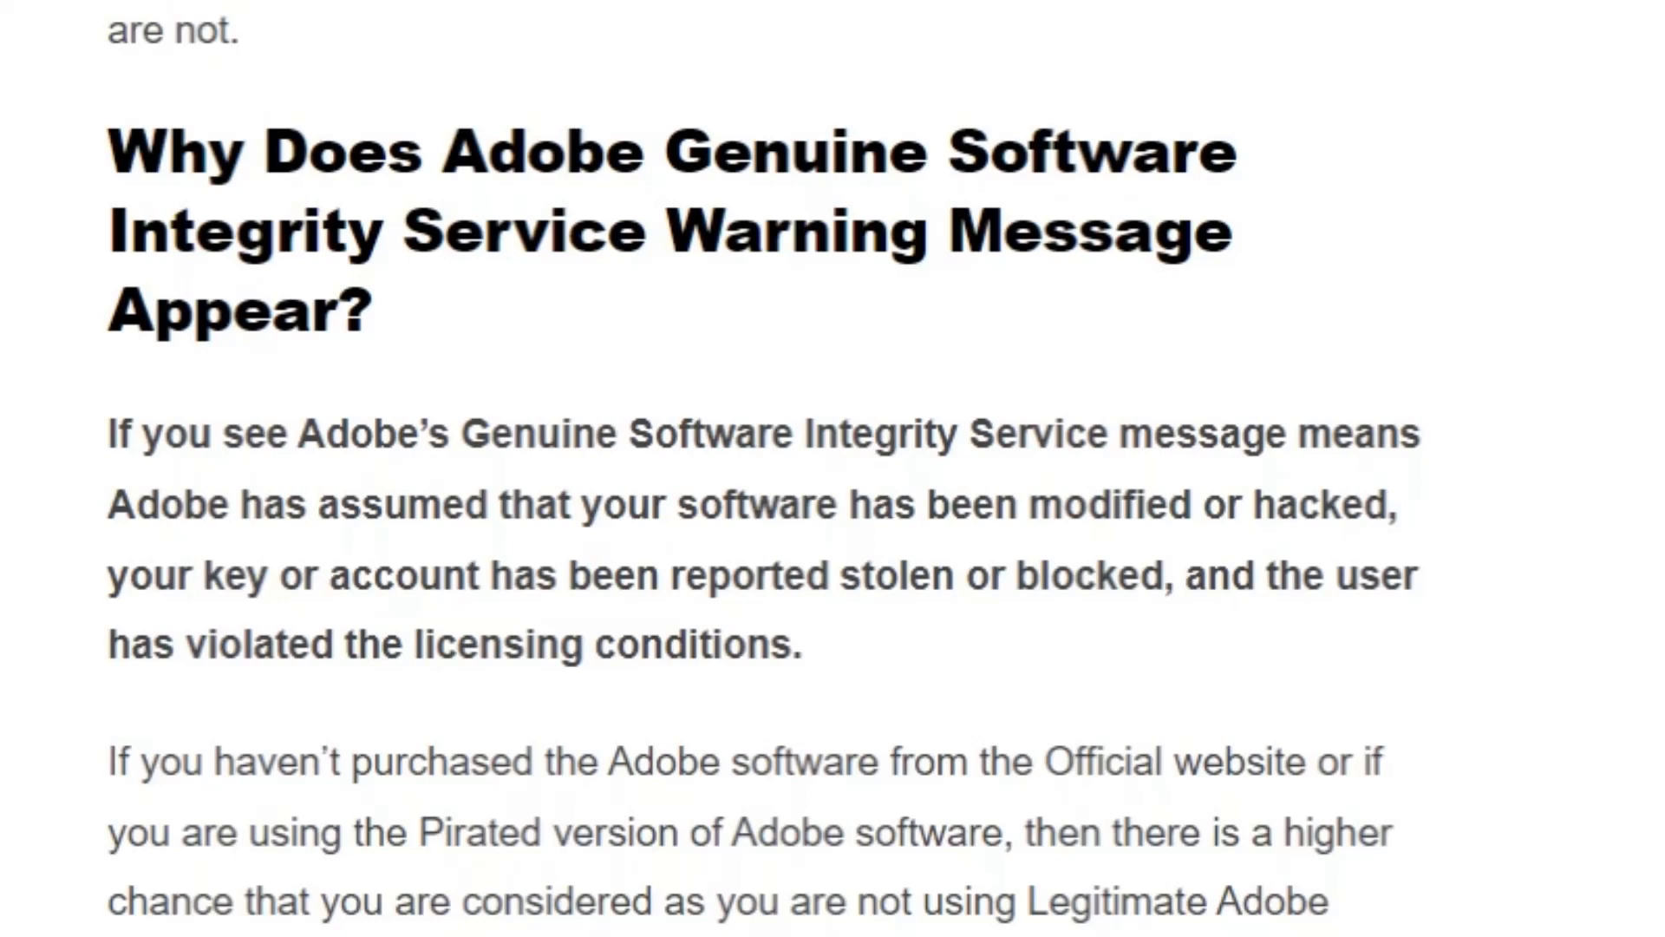
scroll("down", 3)
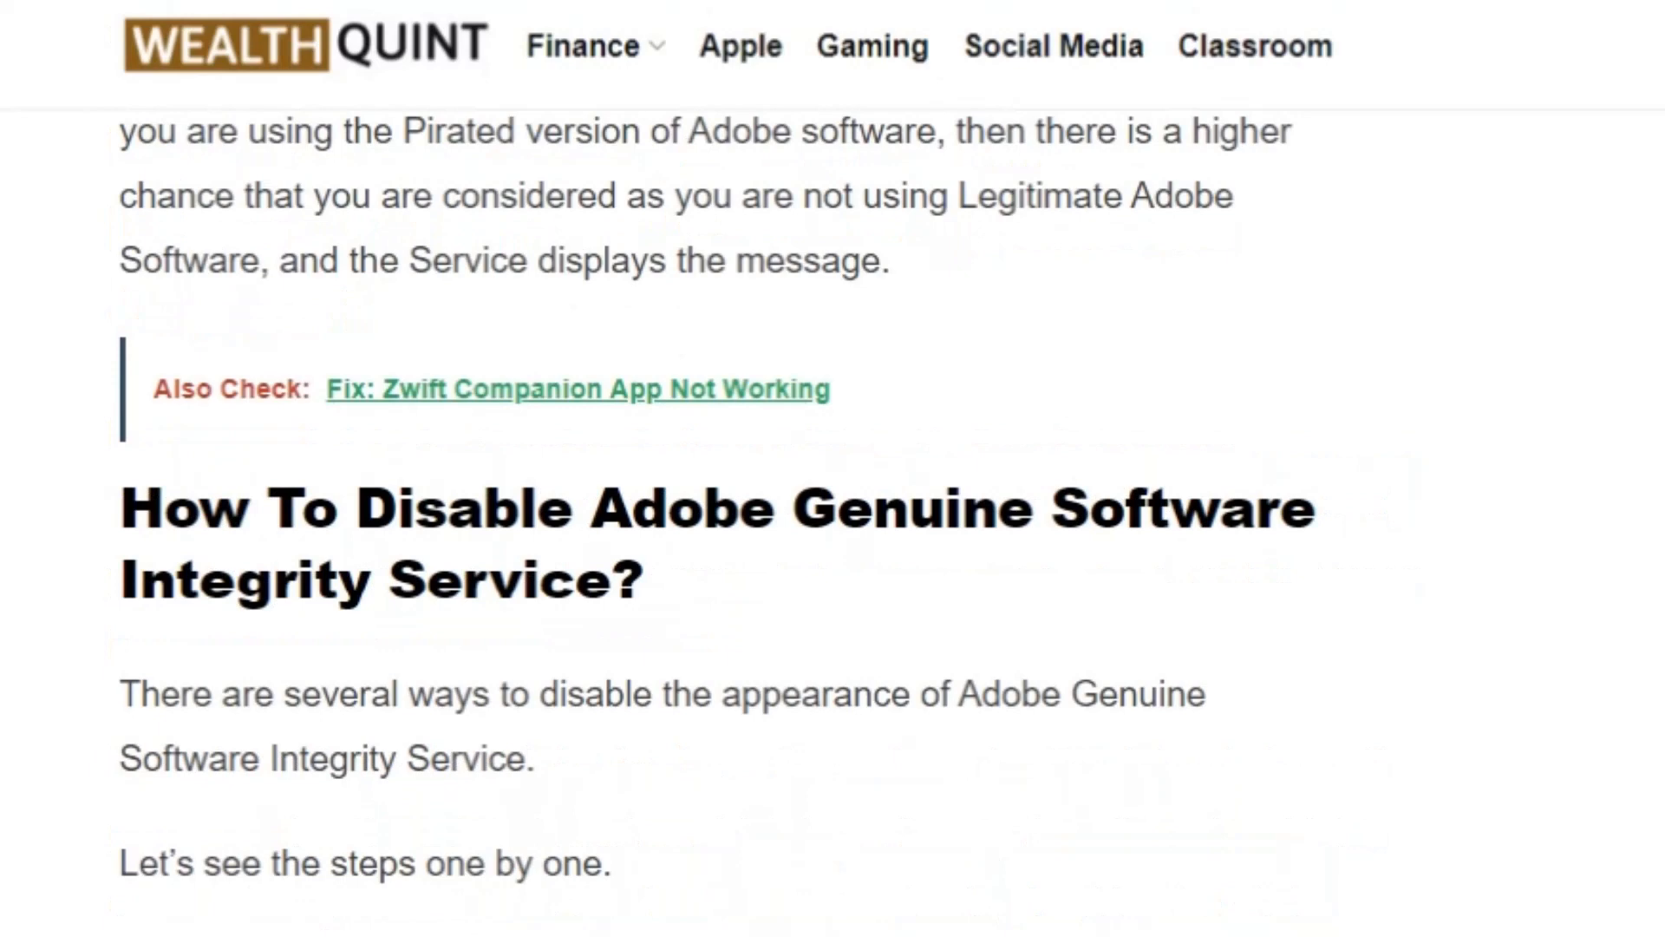
scroll("down", 3)
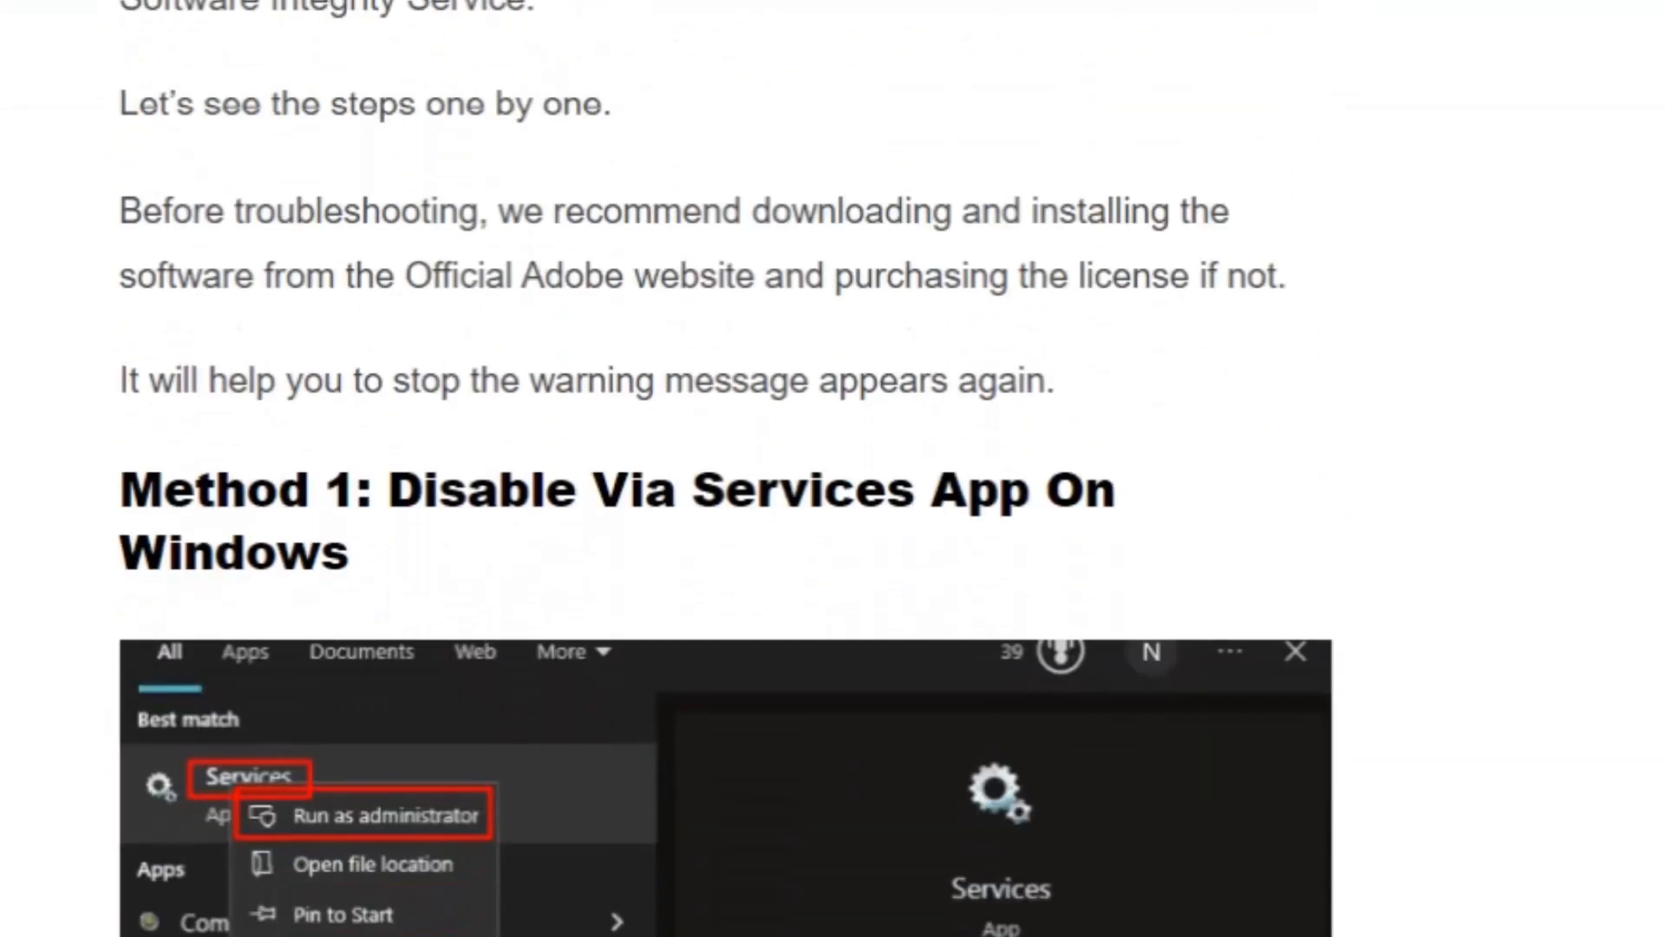
scroll("down", 3)
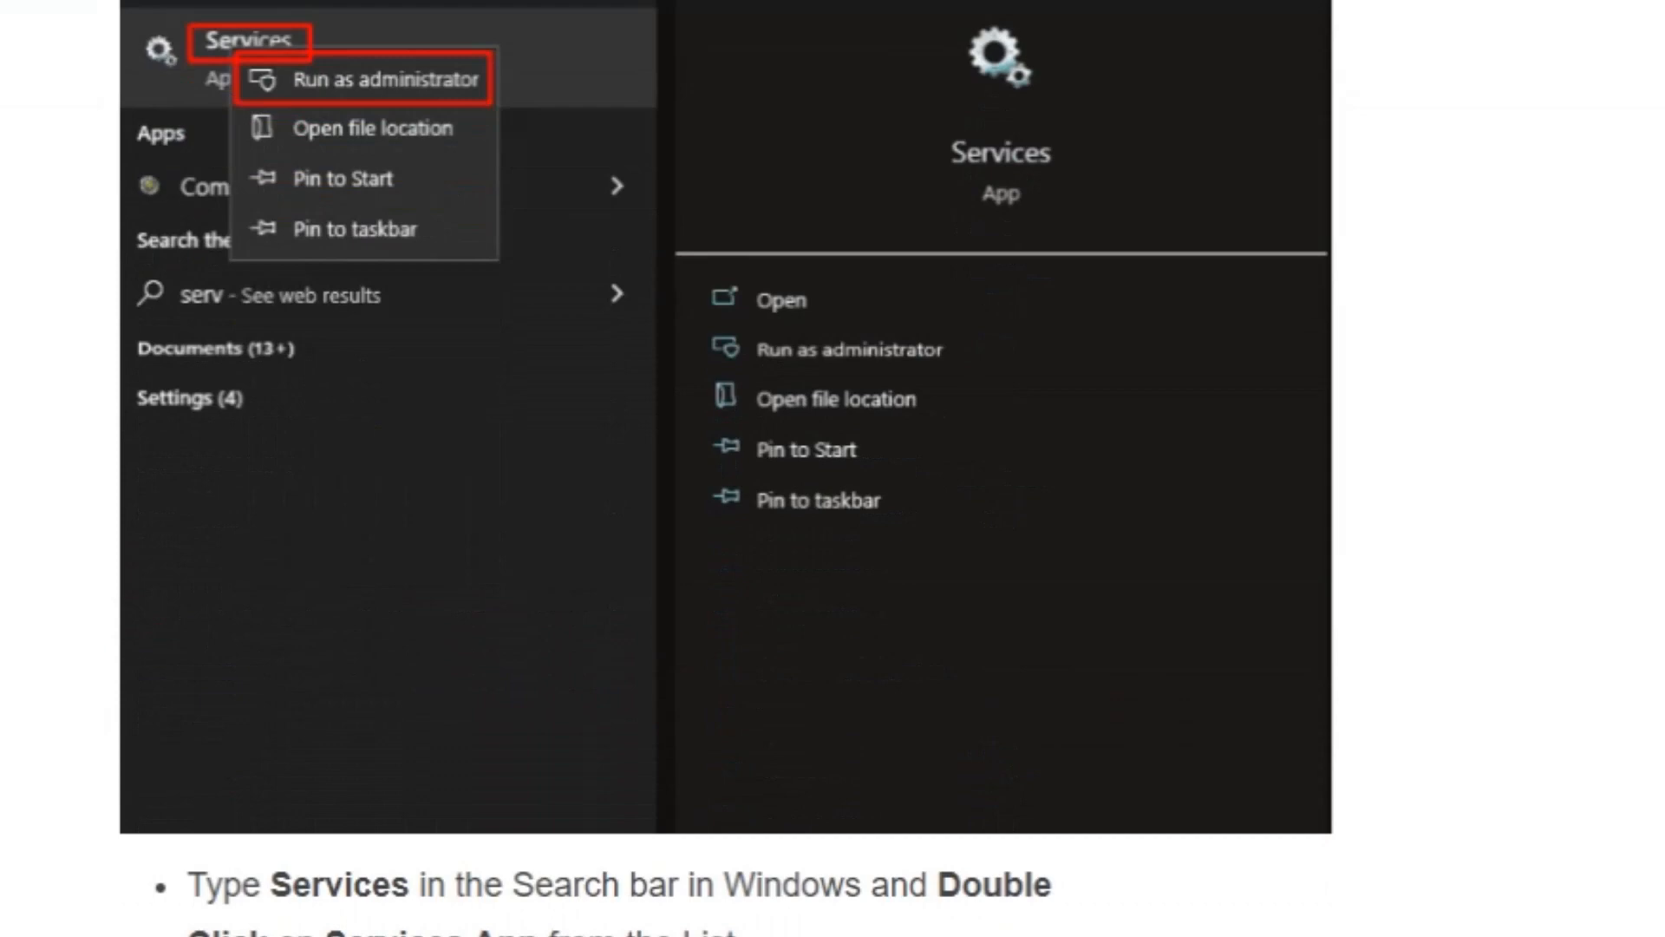
scroll("down", 3)
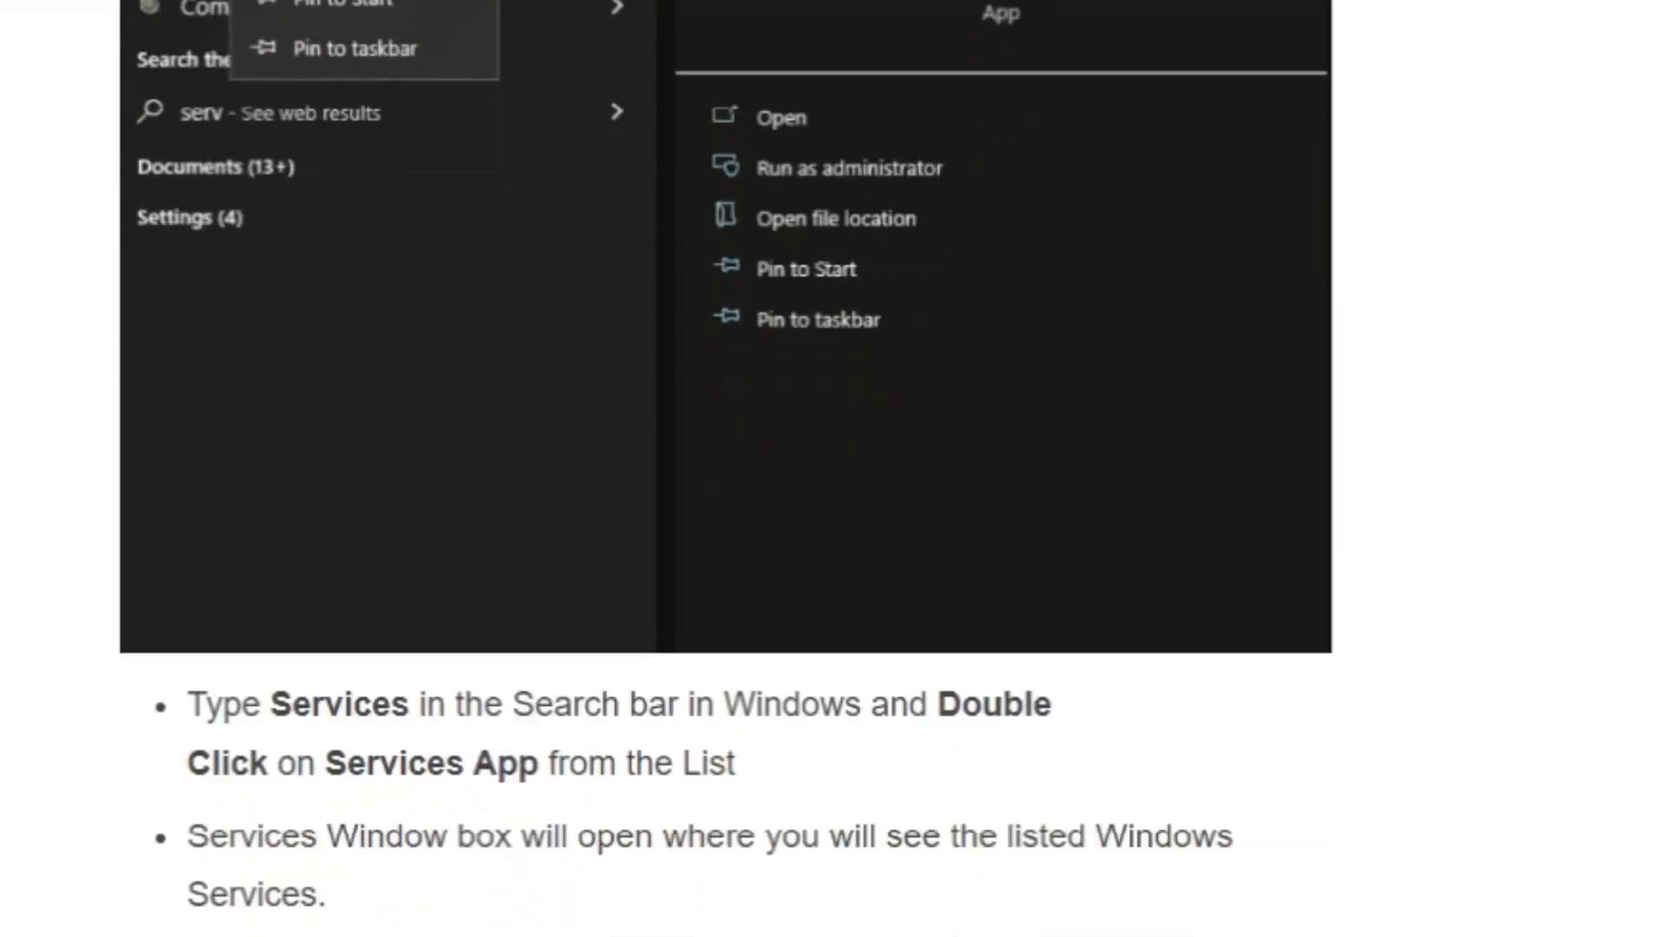
scroll("down", 3)
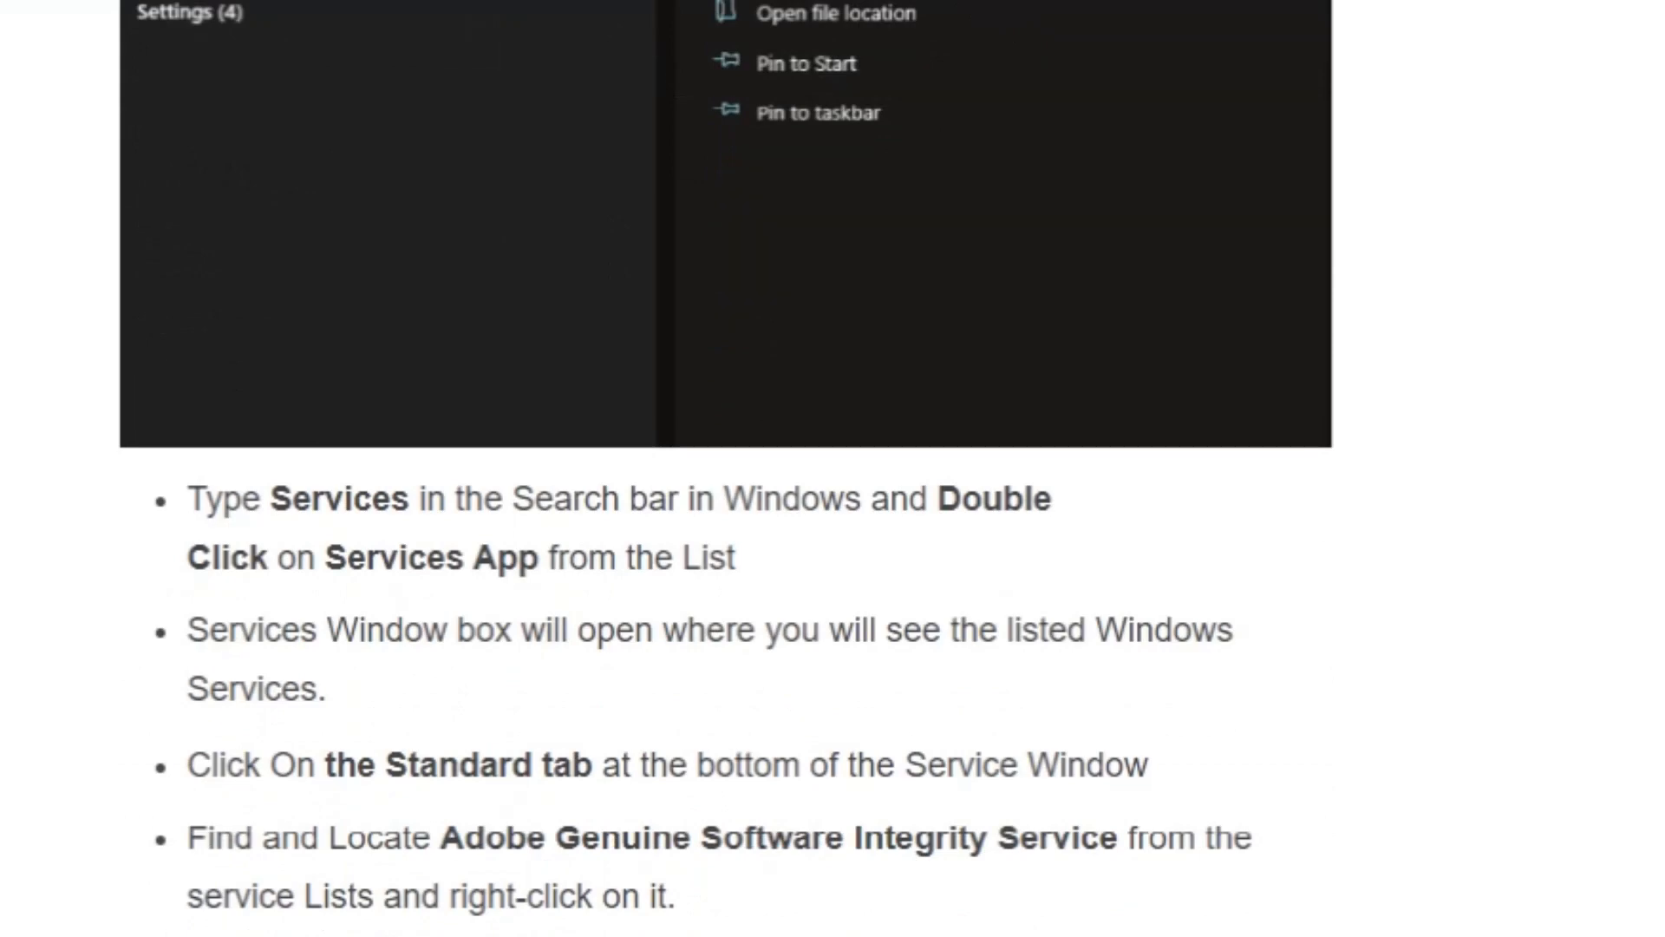
scroll("down", 3)
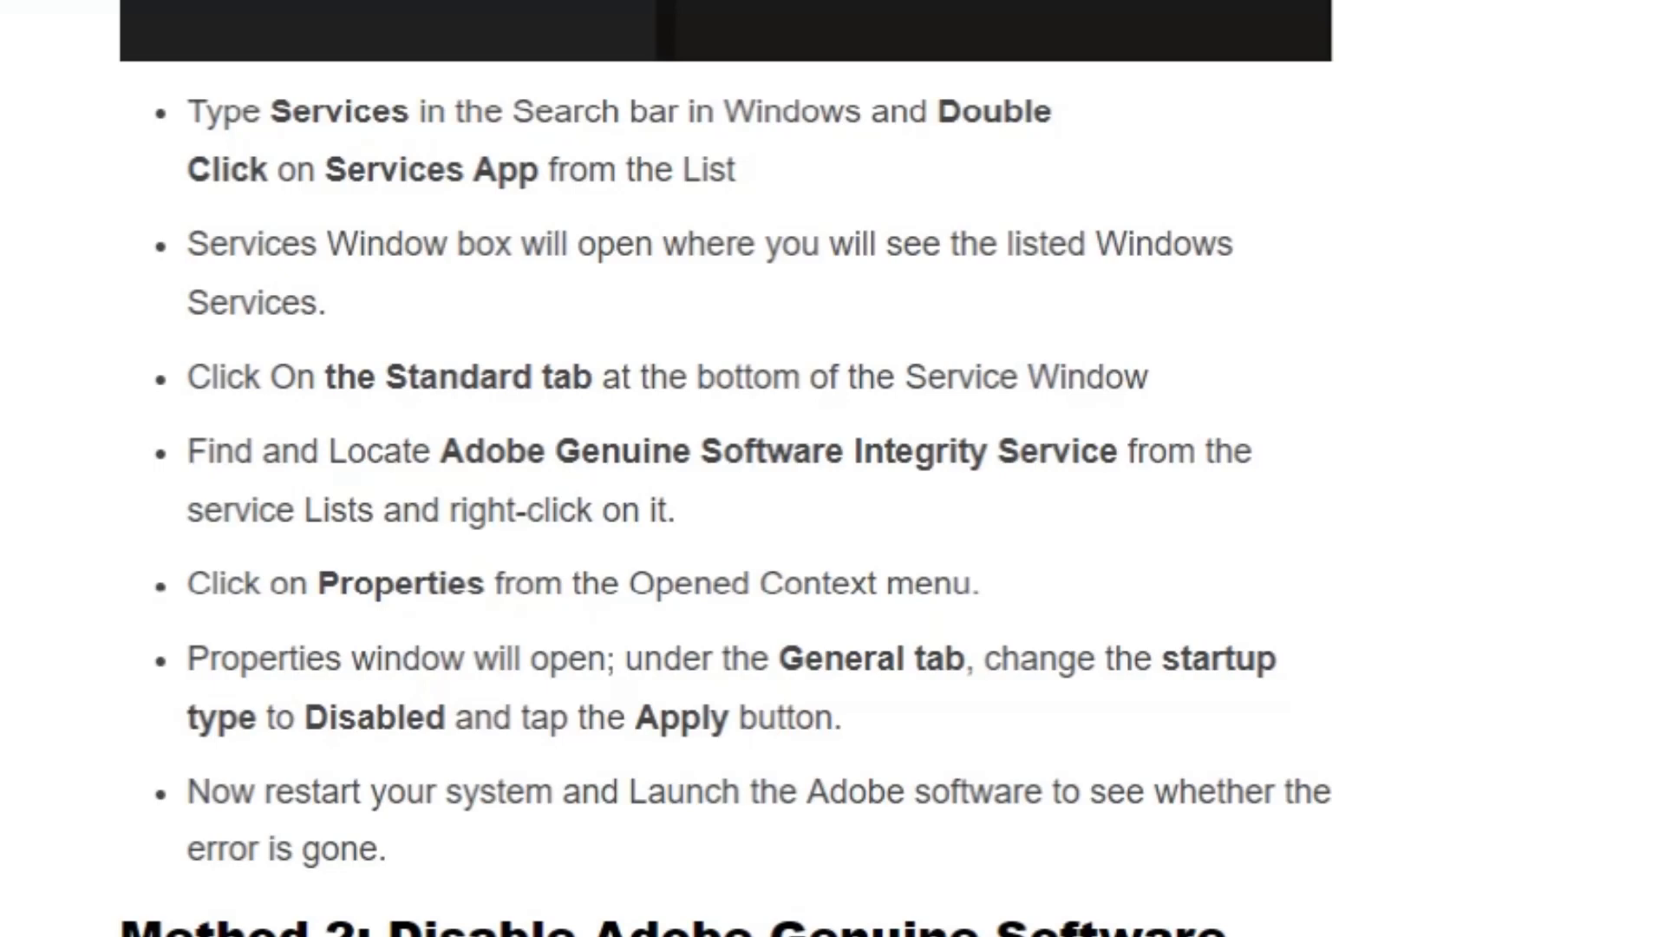
scroll("down", 3)
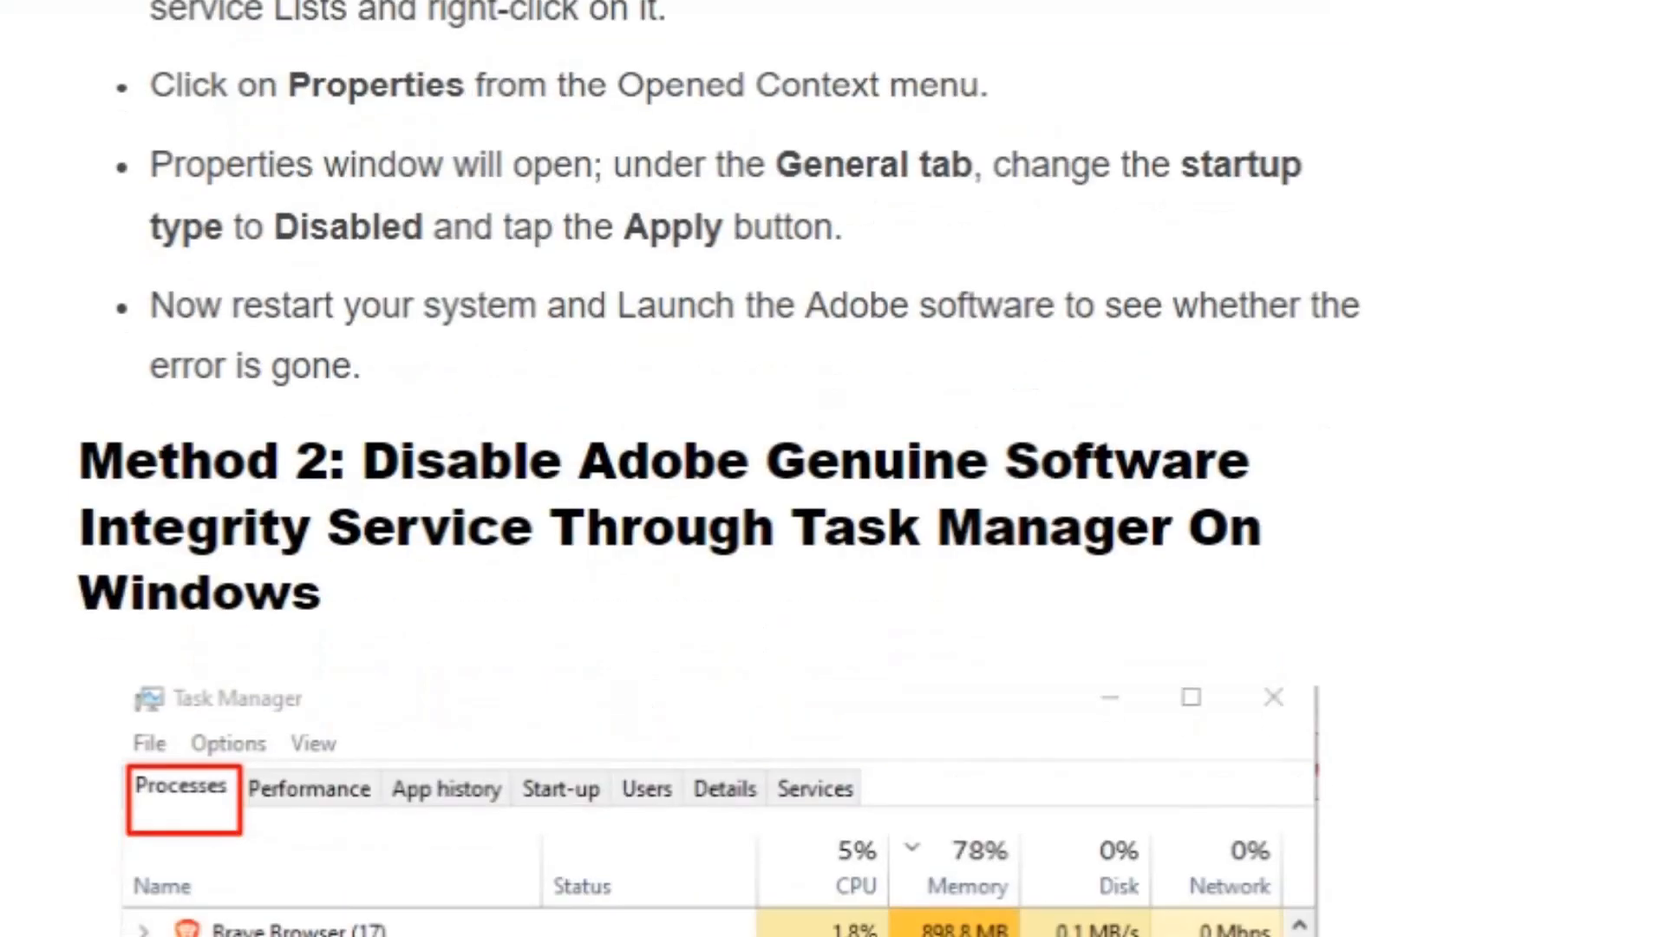
scroll("down", 3)
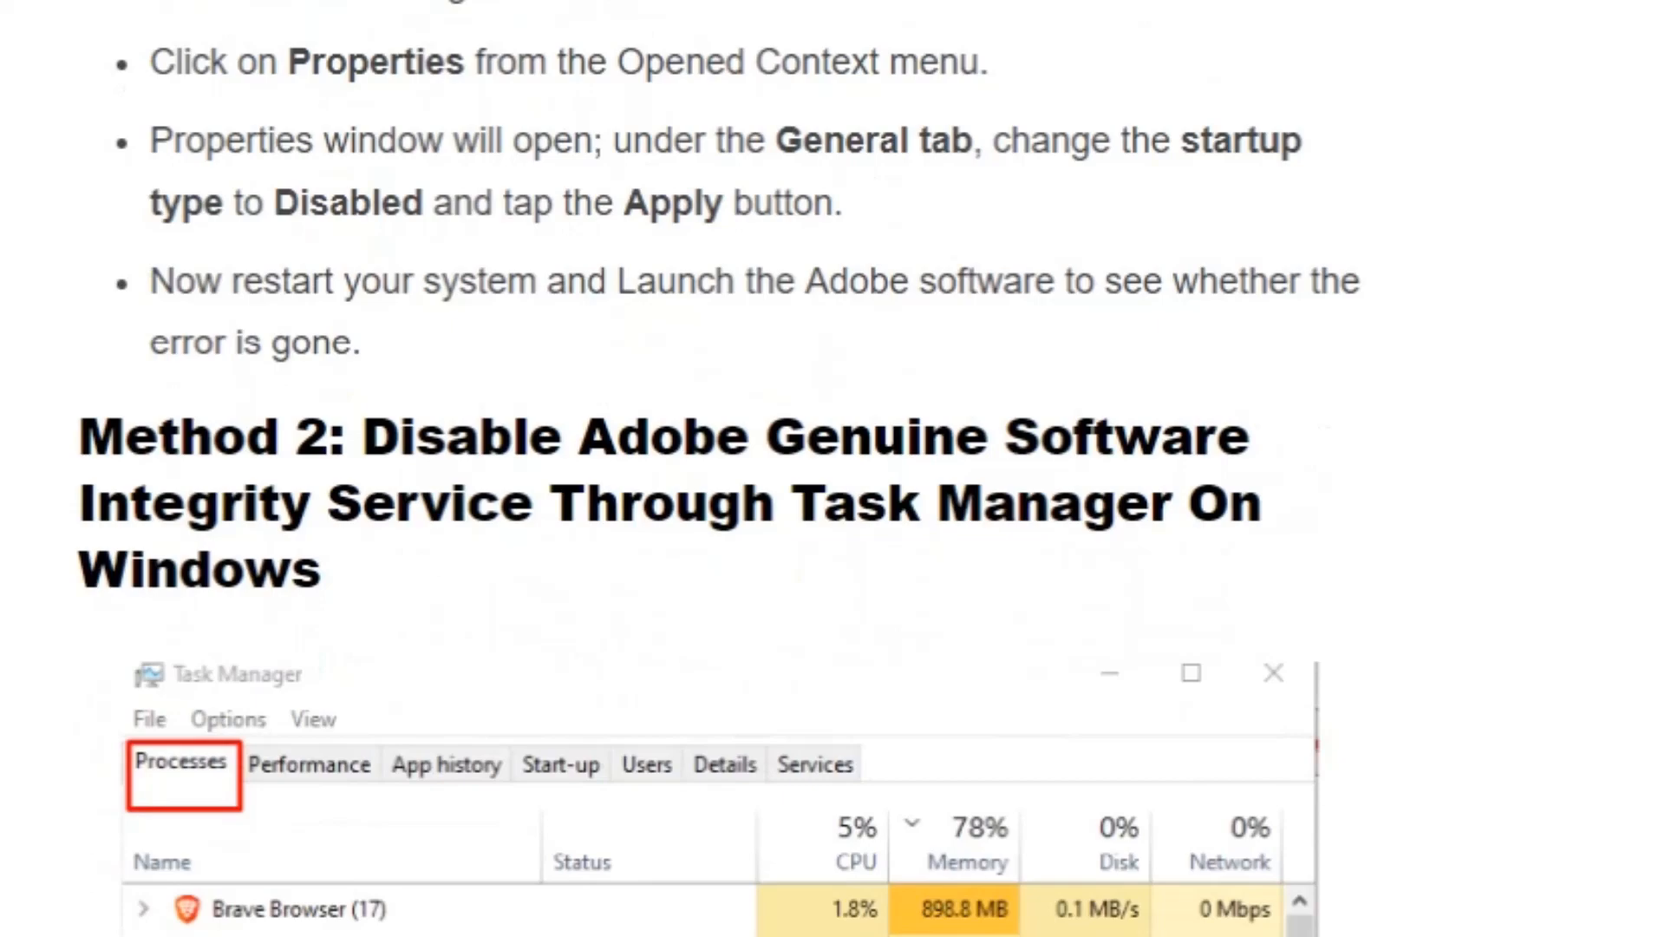
scroll("down", 3)
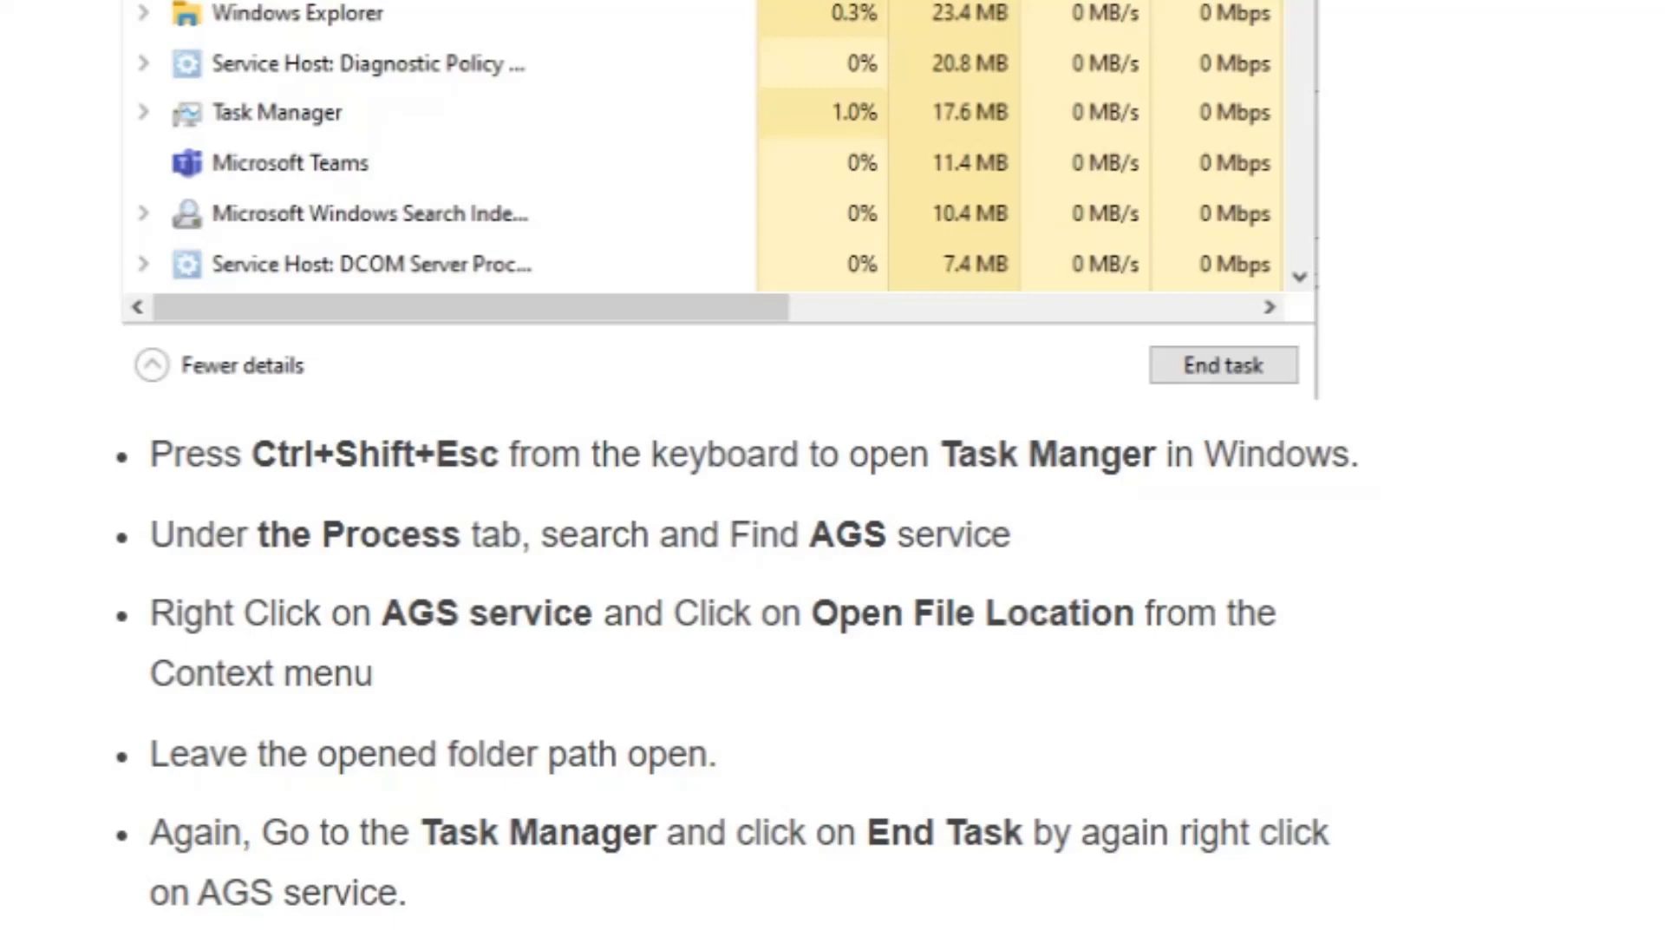
scroll("down", 3)
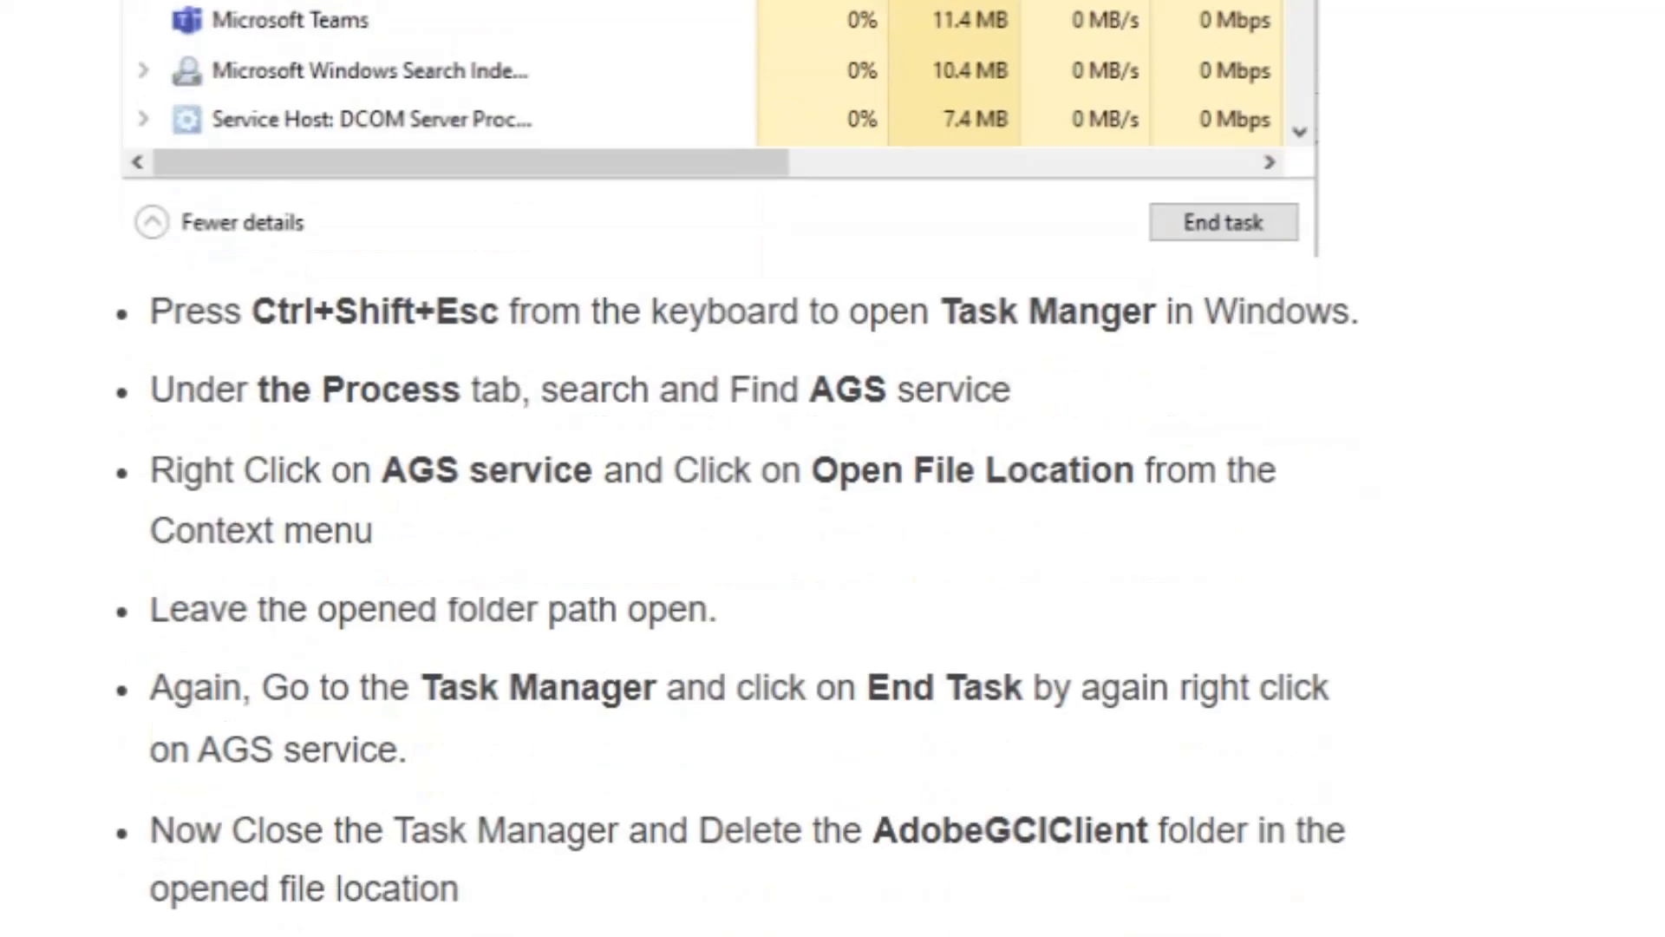
scroll("down", 3)
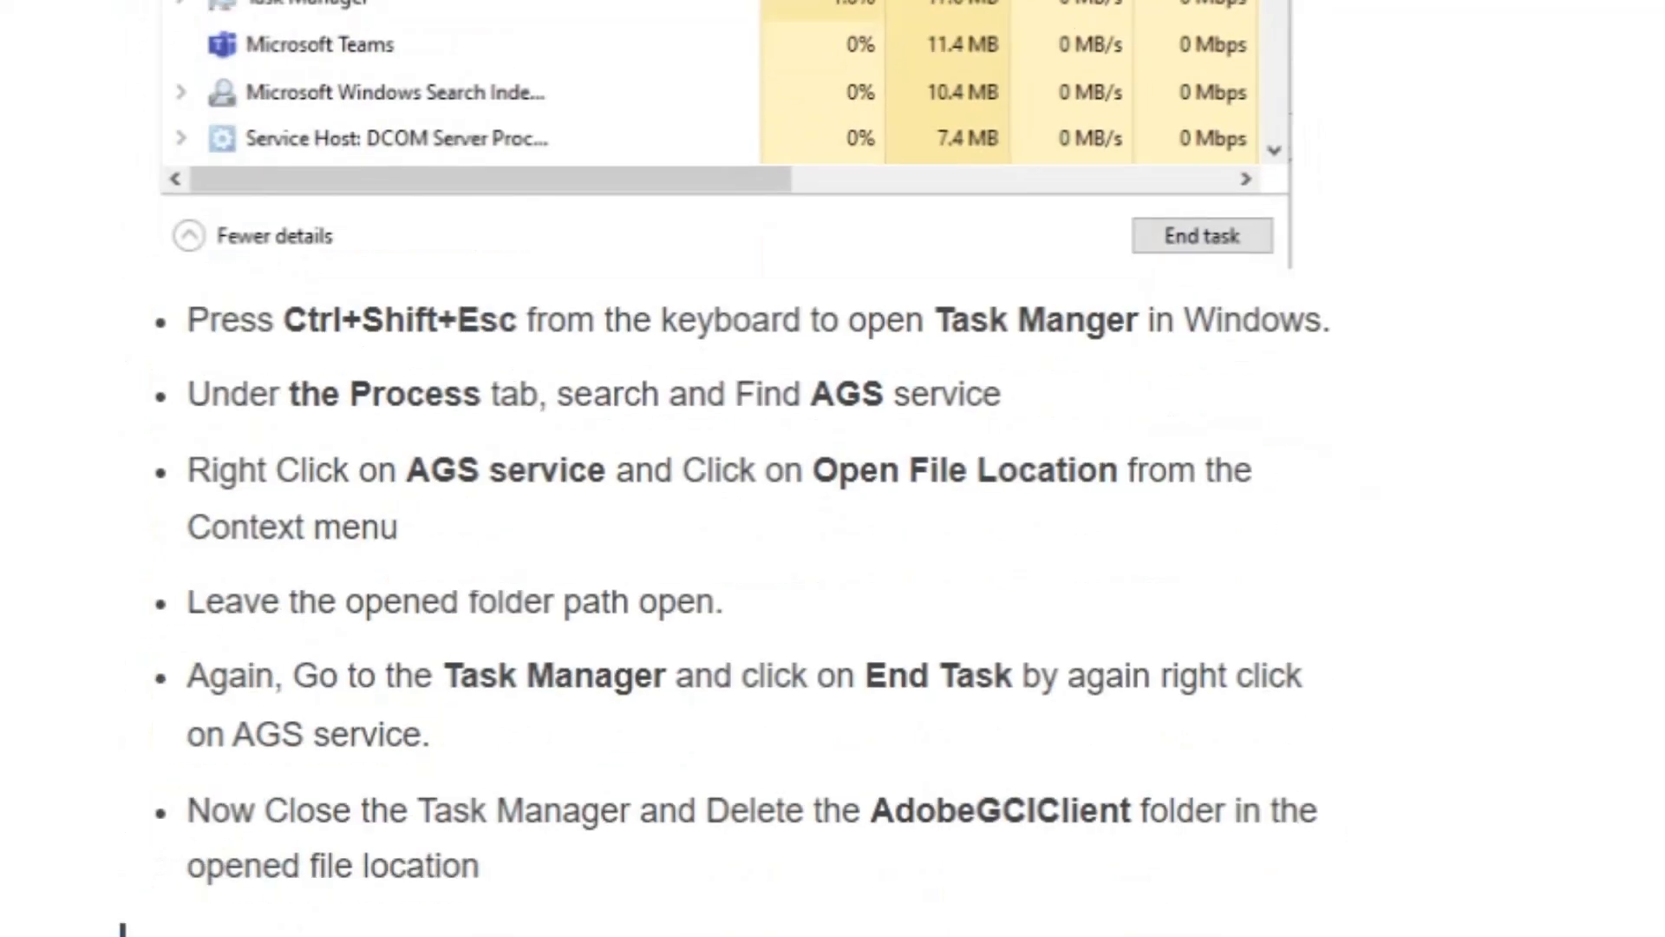
scroll("down", 3)
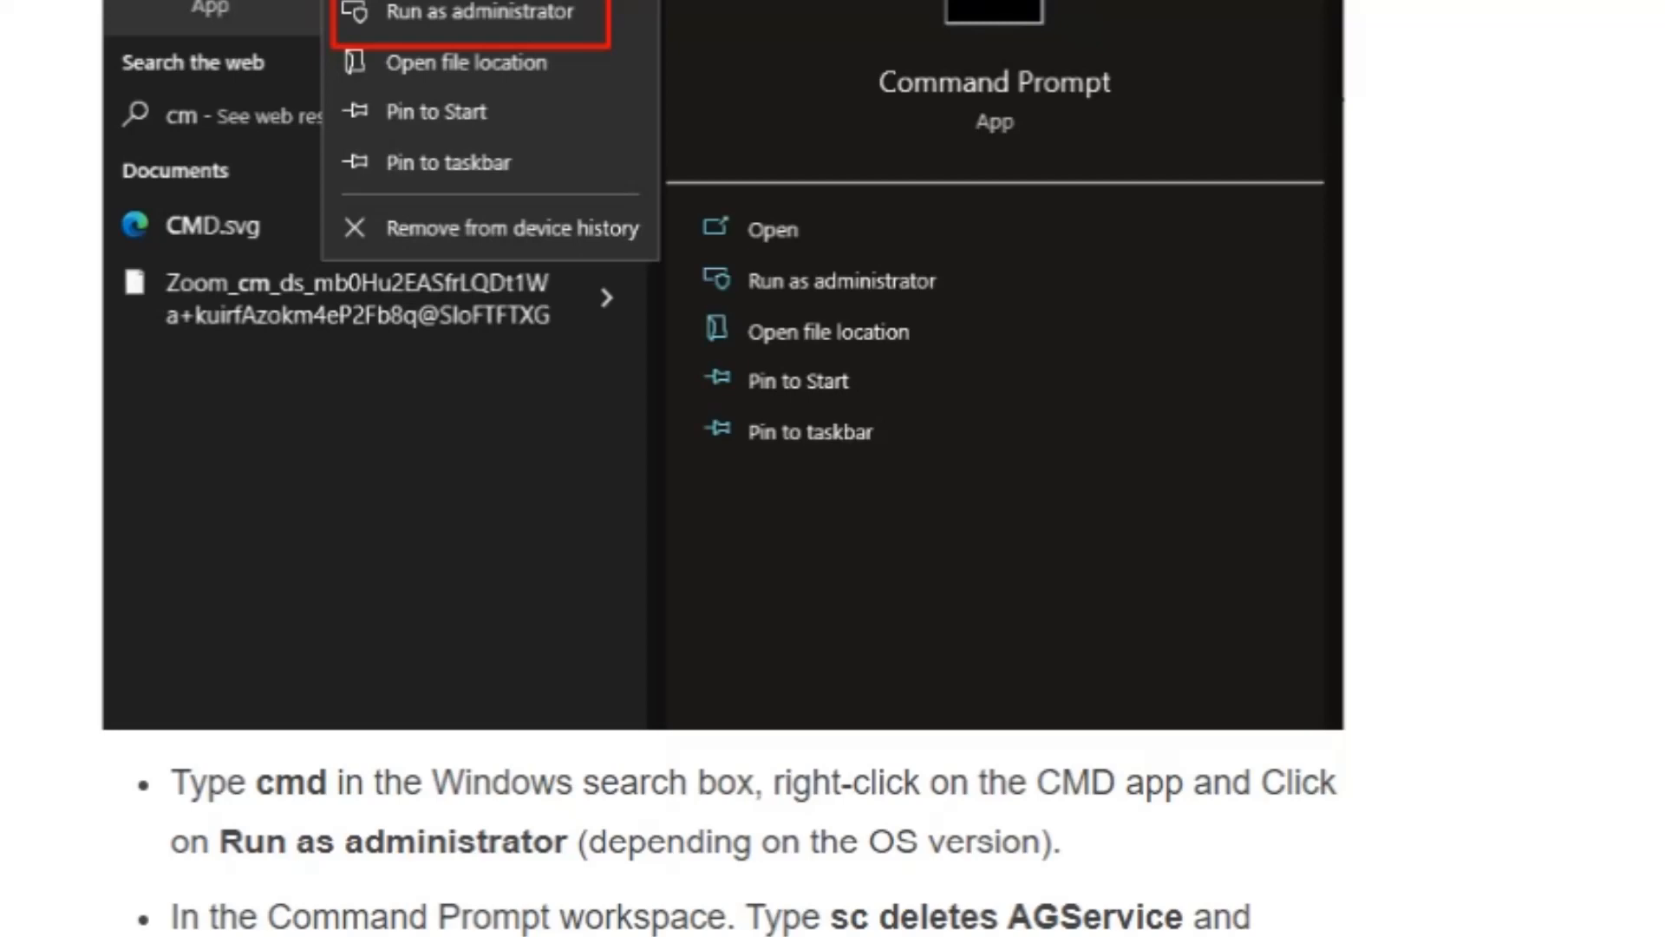
scroll("down", 3)
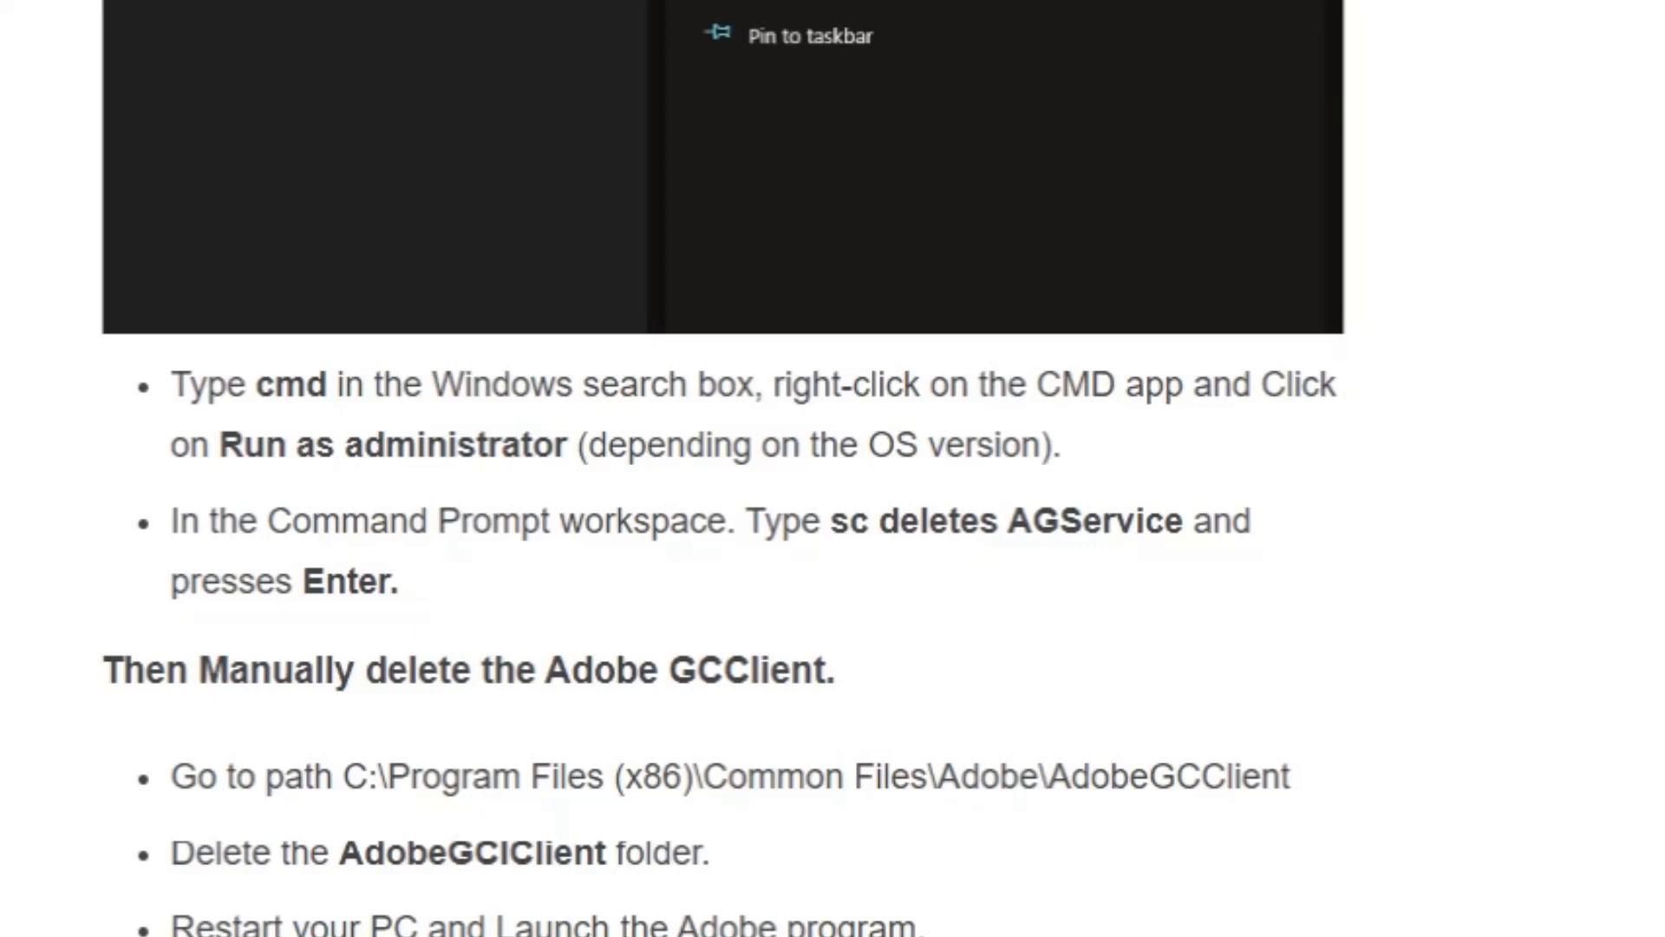
scroll("down", 3)
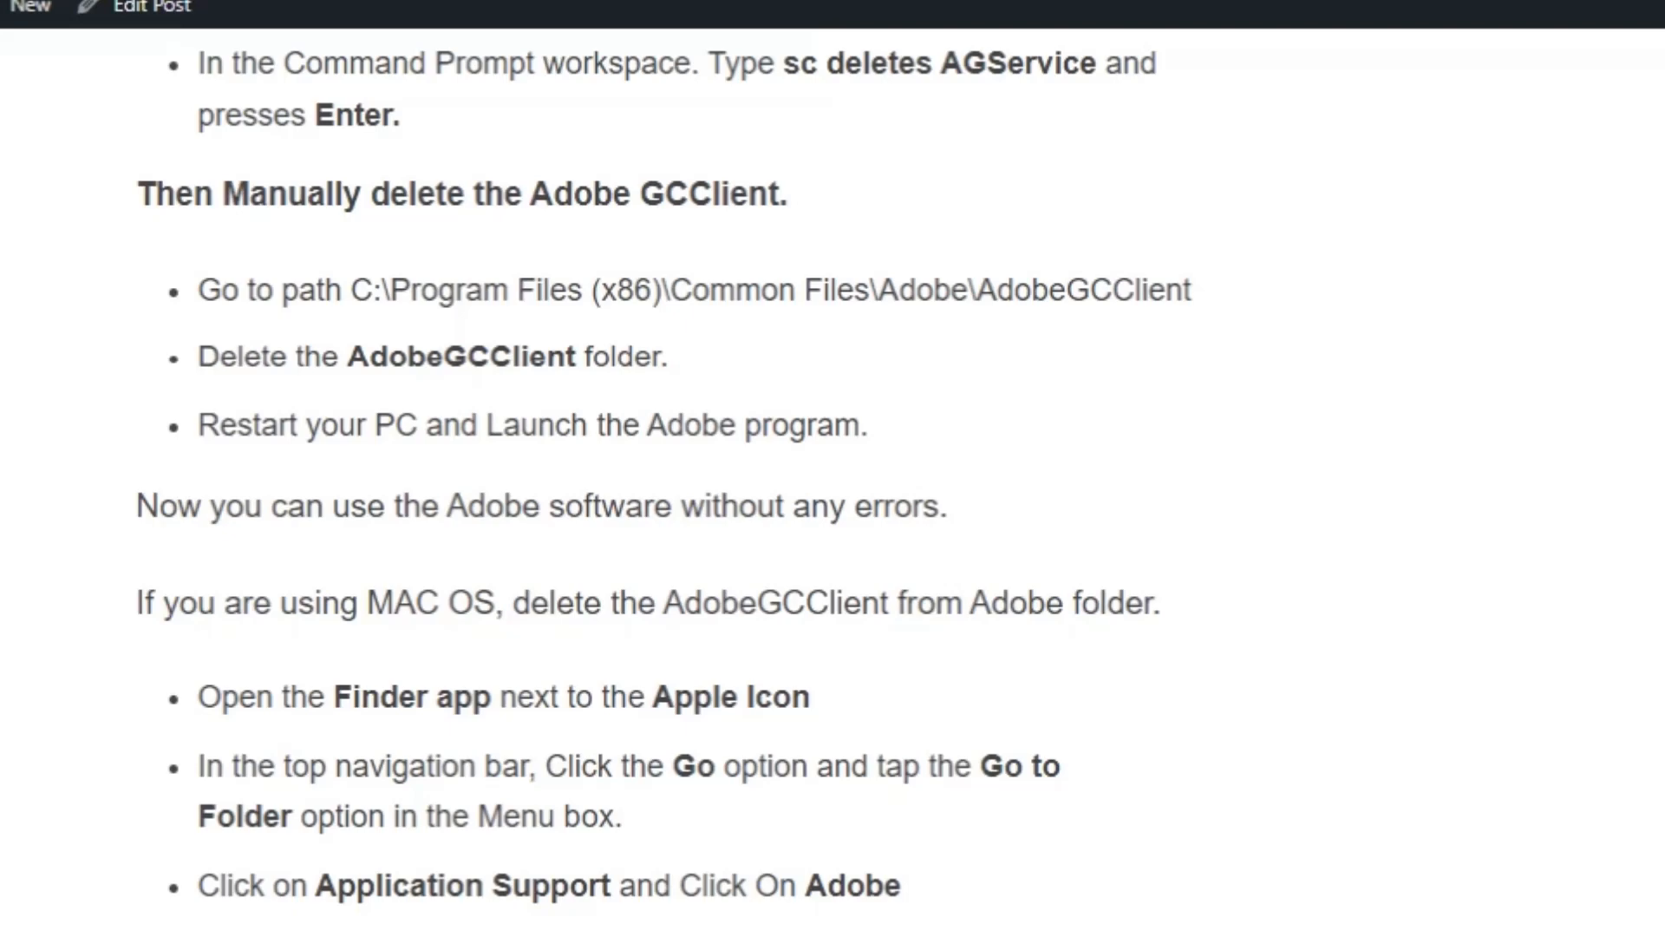
scroll("down", 3)
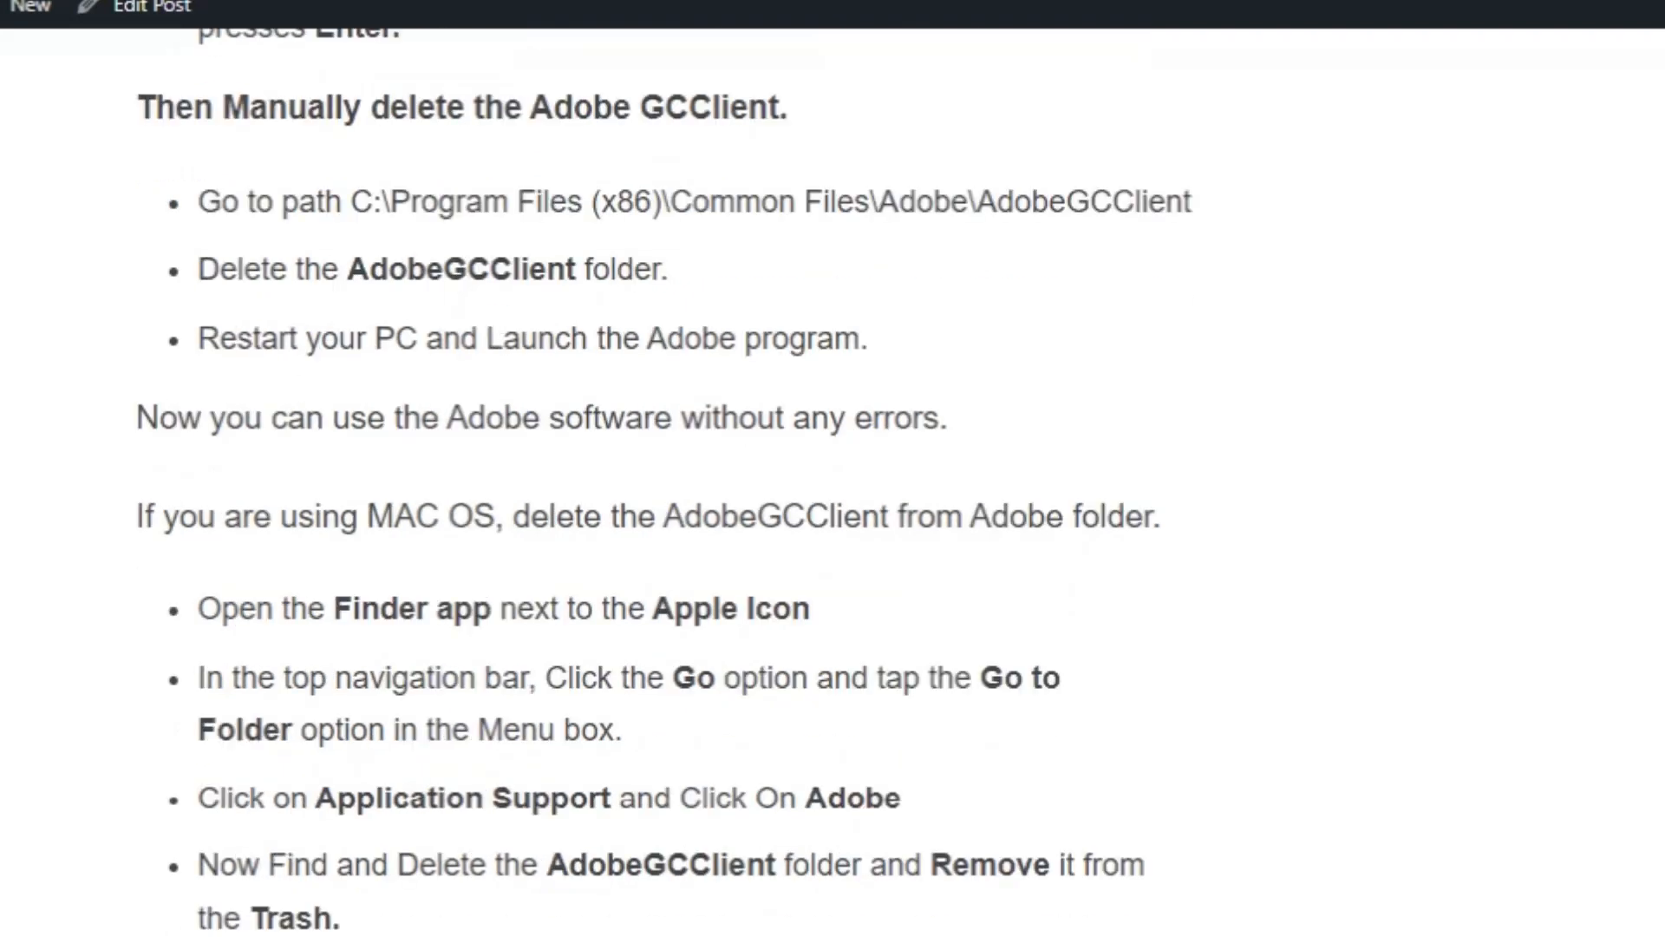
scroll("down", 3)
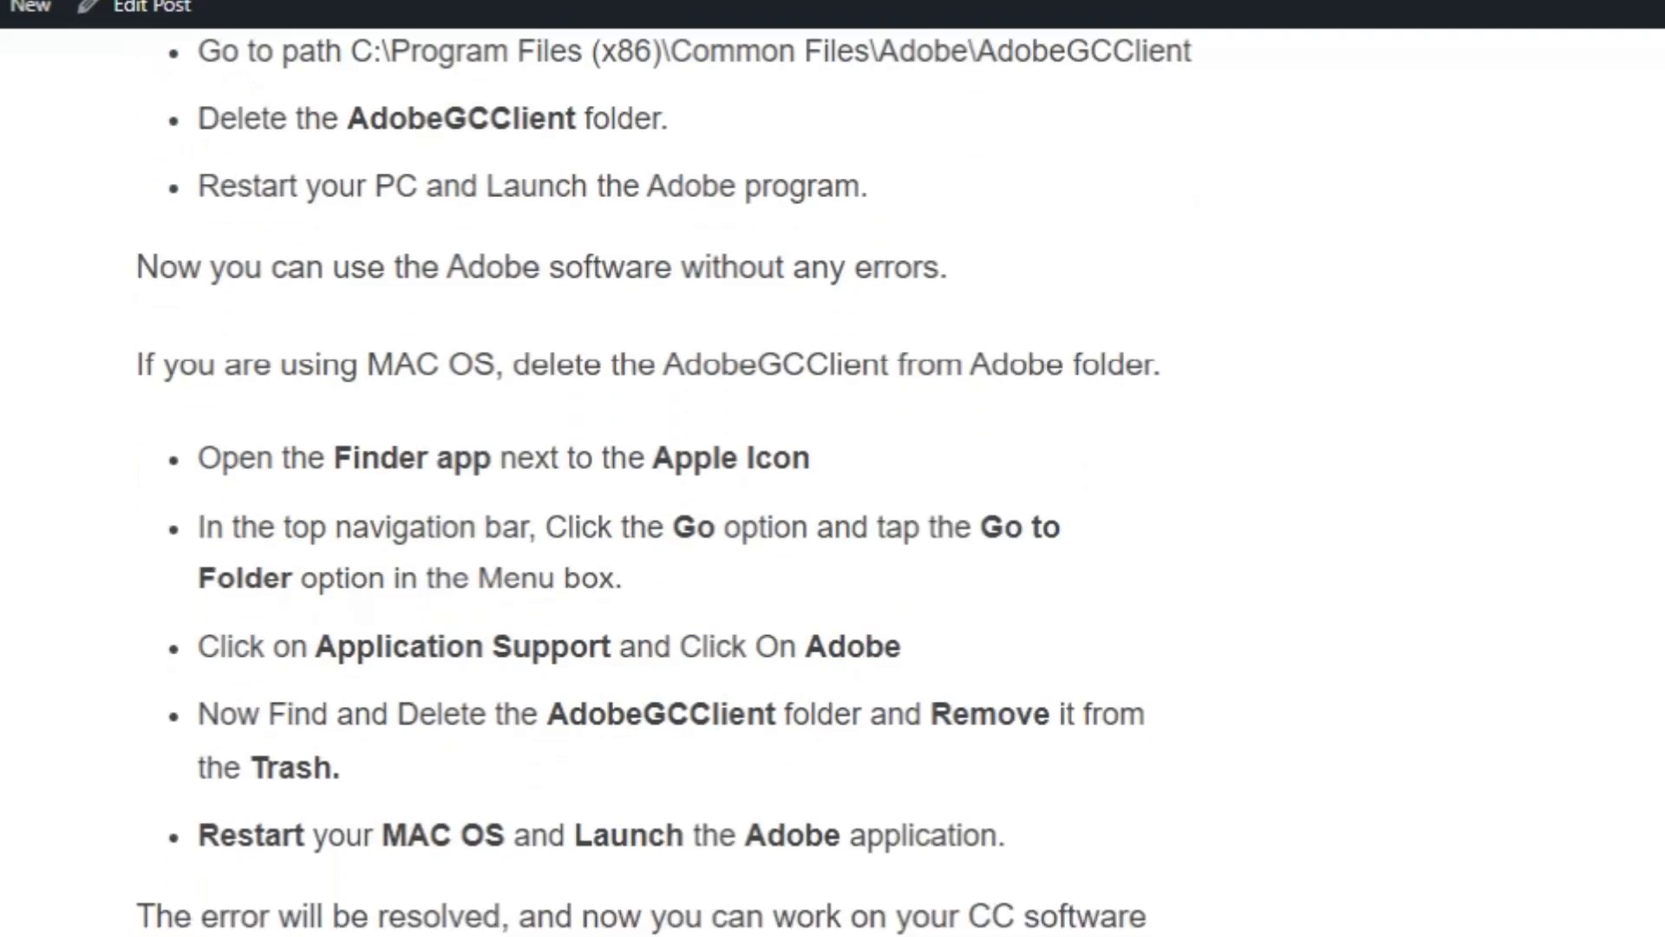
scroll("down", 3)
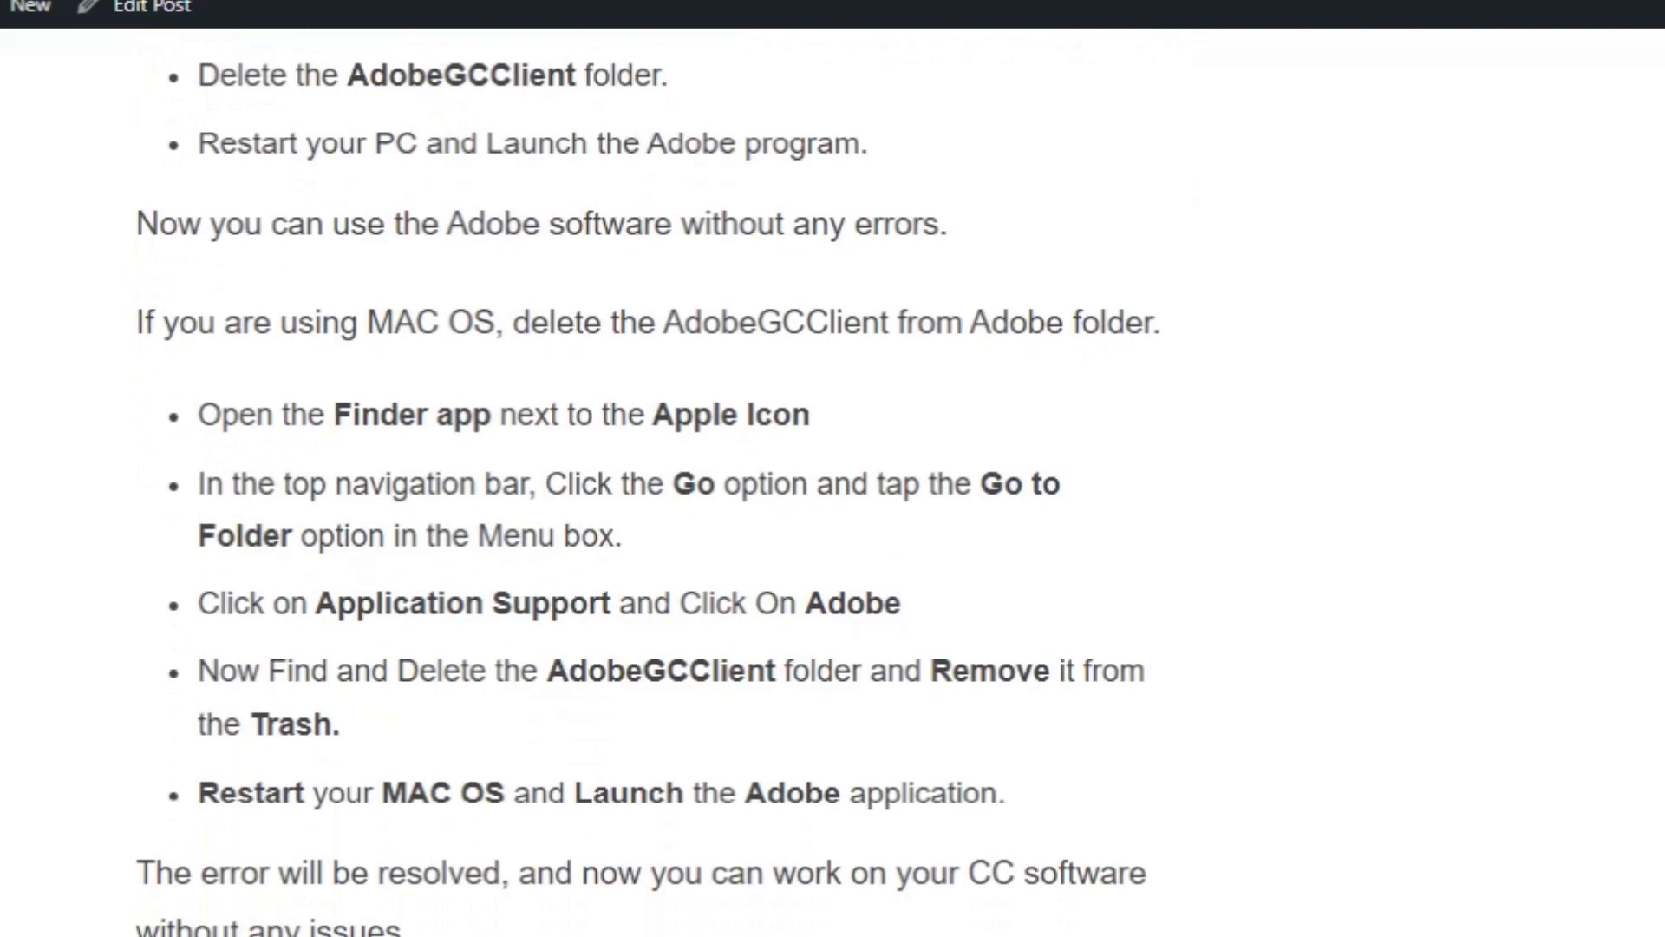